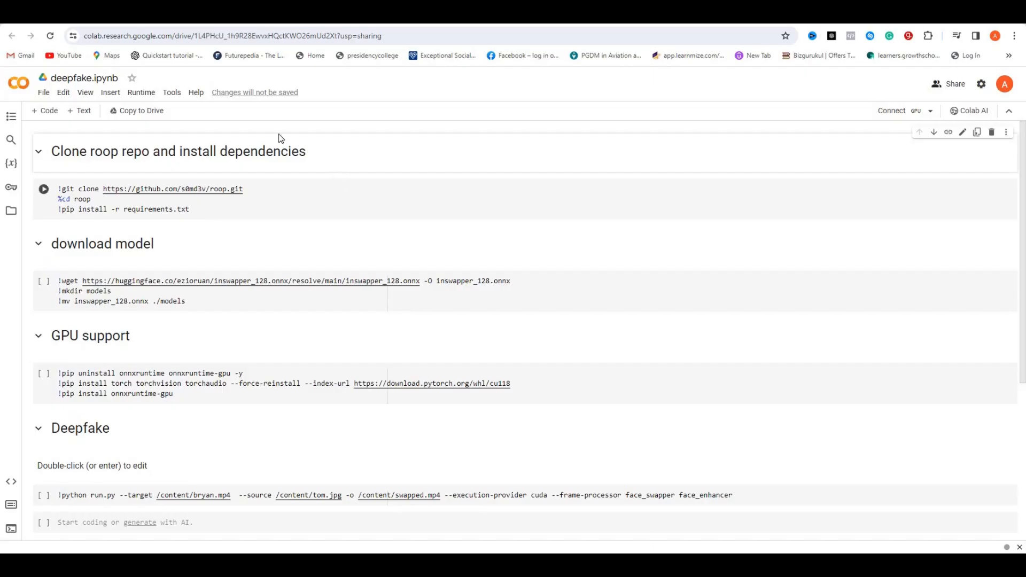
- Save a copy of the deepfake notebook to Drive, open it in a new tab and connect a GPU runtime
{"action": "left_click", "coordinate": [135, 110]}
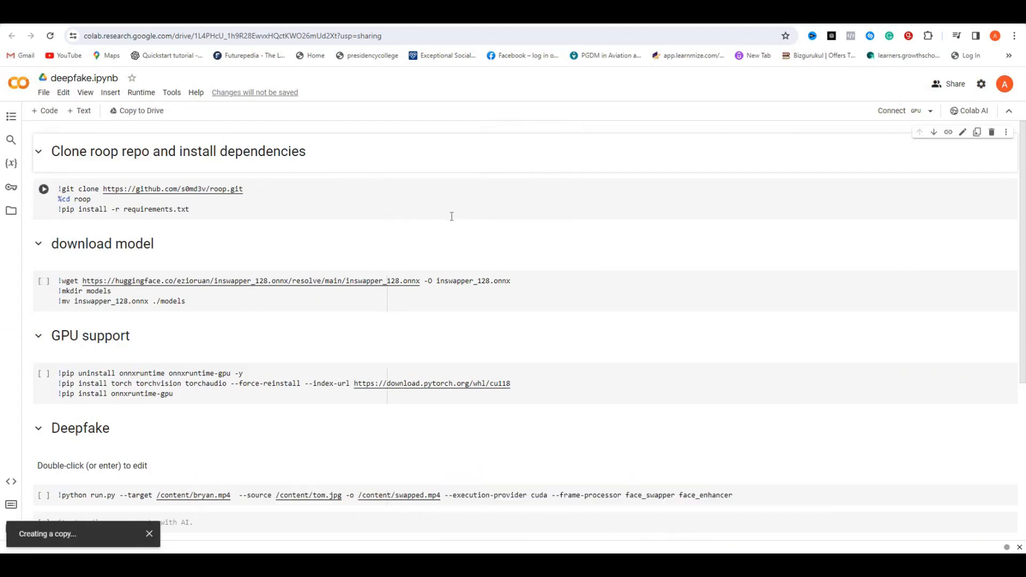
{"action": "left_click", "coordinate": [137, 110]}
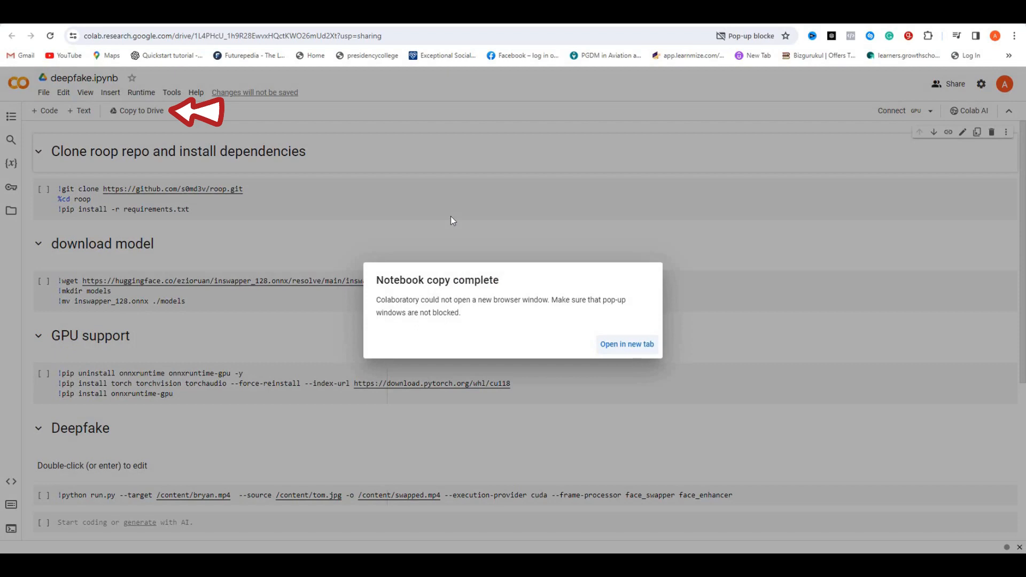
{"action": "left_click", "coordinate": [626, 344]}
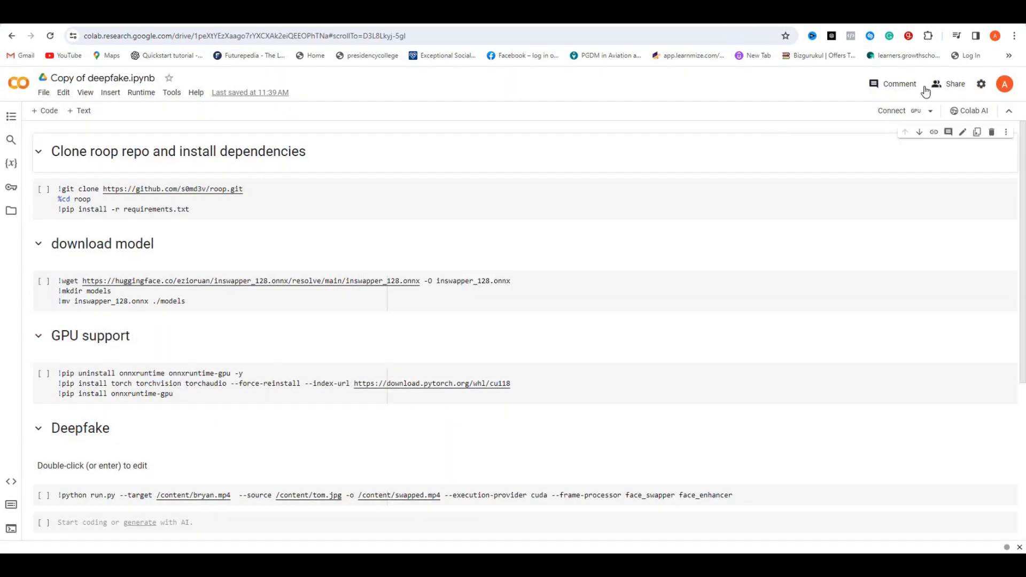
{"action": "left_click", "coordinate": [891, 110]}
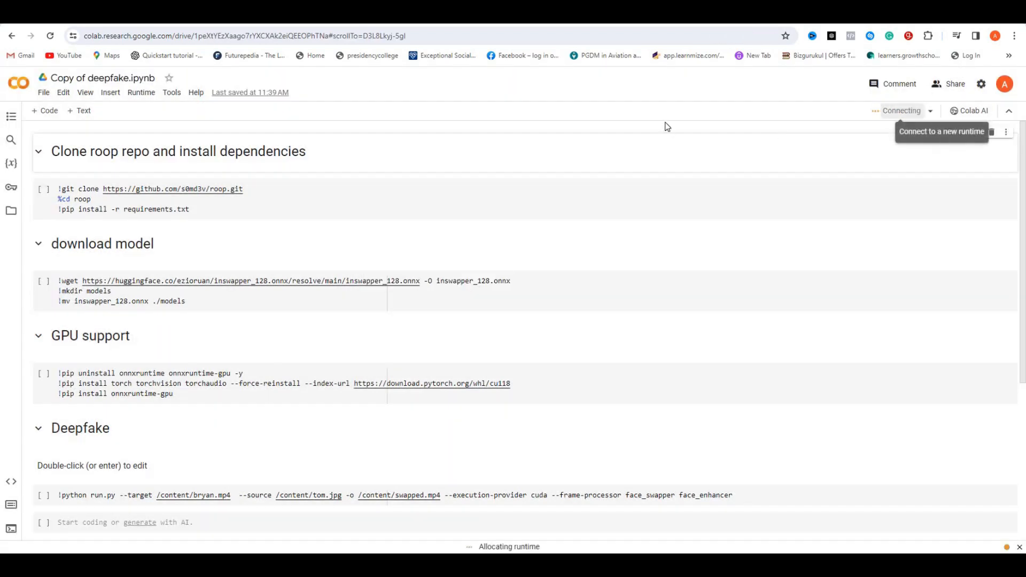
{"action": "mouse_move", "coordinate": [619, 156]}
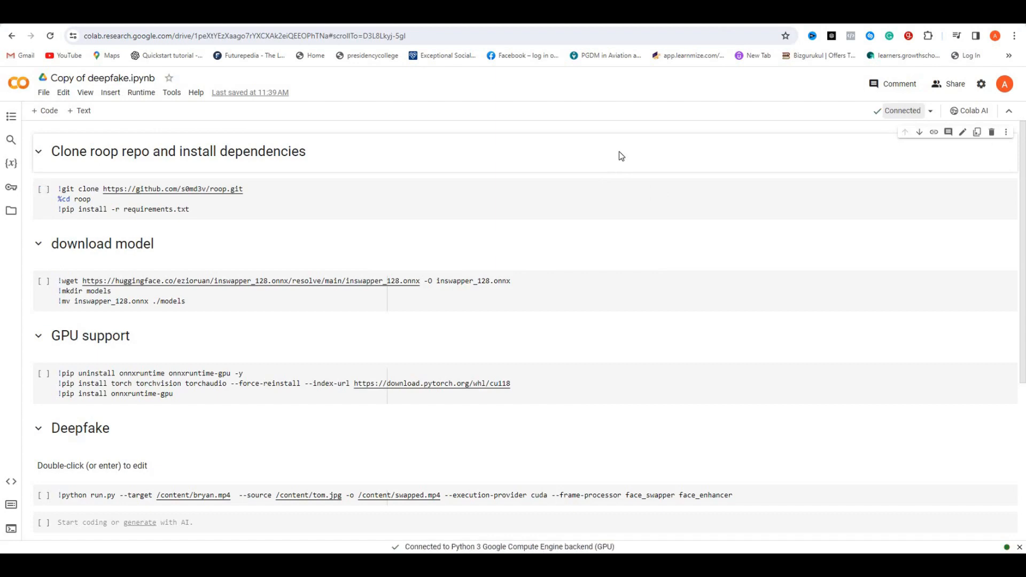
- Run the roop clone/install cell, the inswapper_128.onnx download cell and the GPU support cell
{"action": "left_click", "coordinate": [44, 189]}
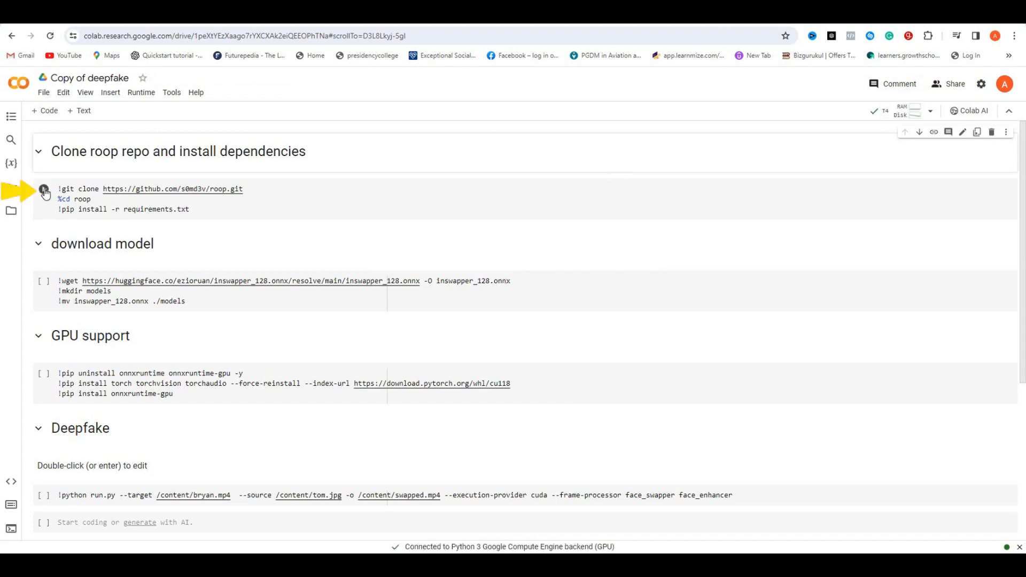
{"action": "left_click", "coordinate": [43, 189]}
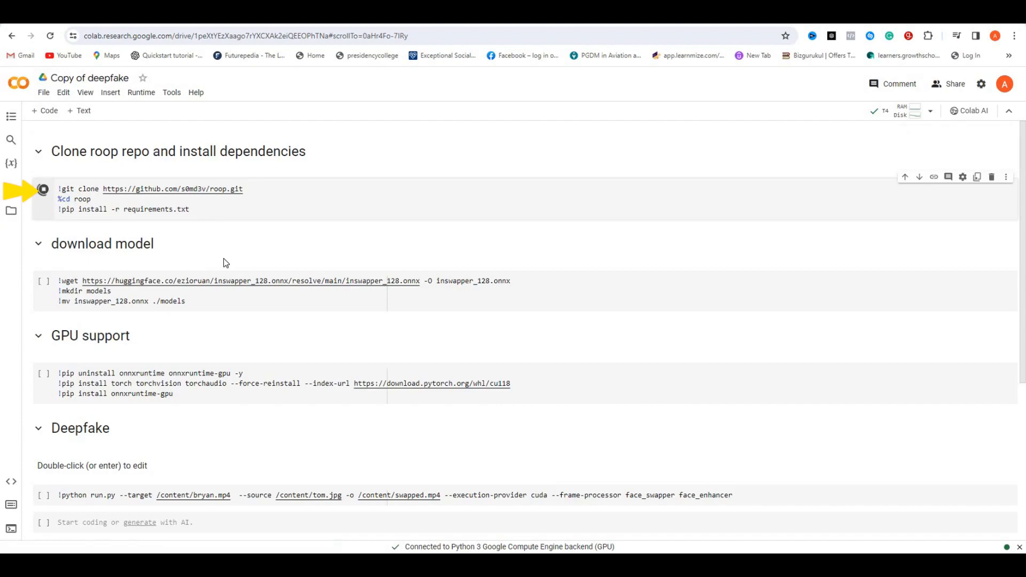
{"action": "left_click", "coordinate": [43, 190]}
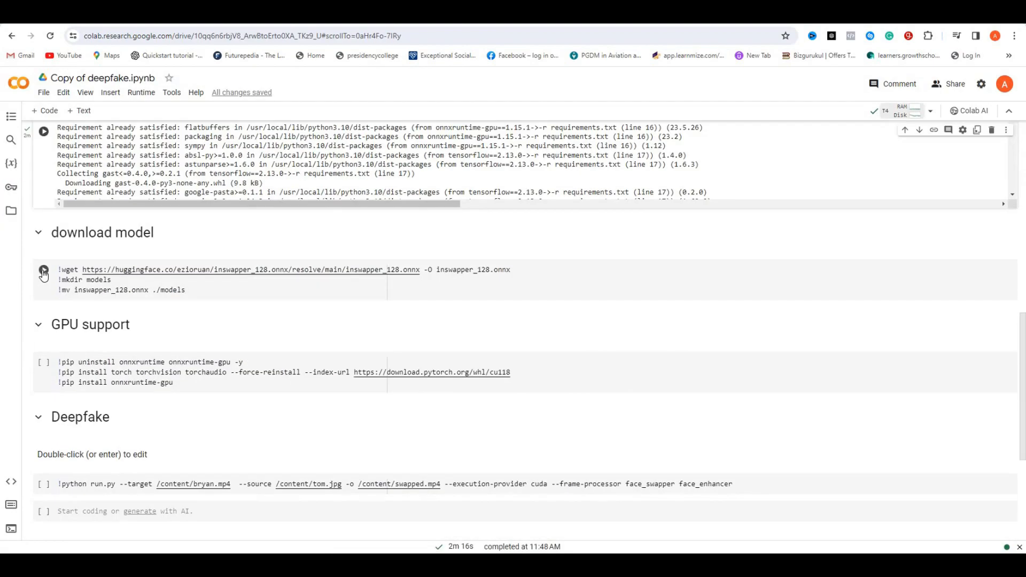
{"action": "left_click", "coordinate": [43, 273]}
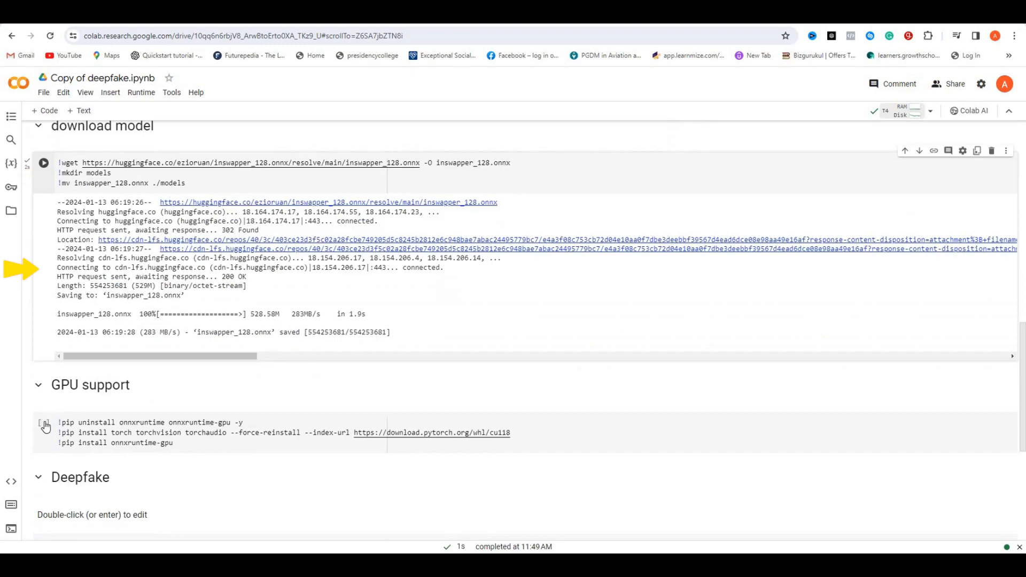
{"action": "left_click", "coordinate": [43, 422]}
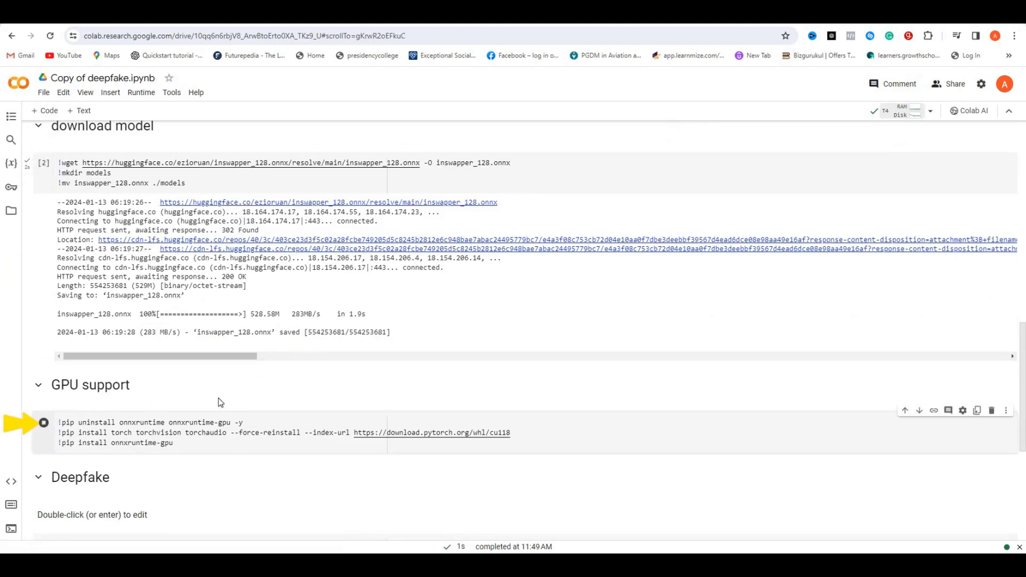
{"action": "left_click", "coordinate": [43, 422]}
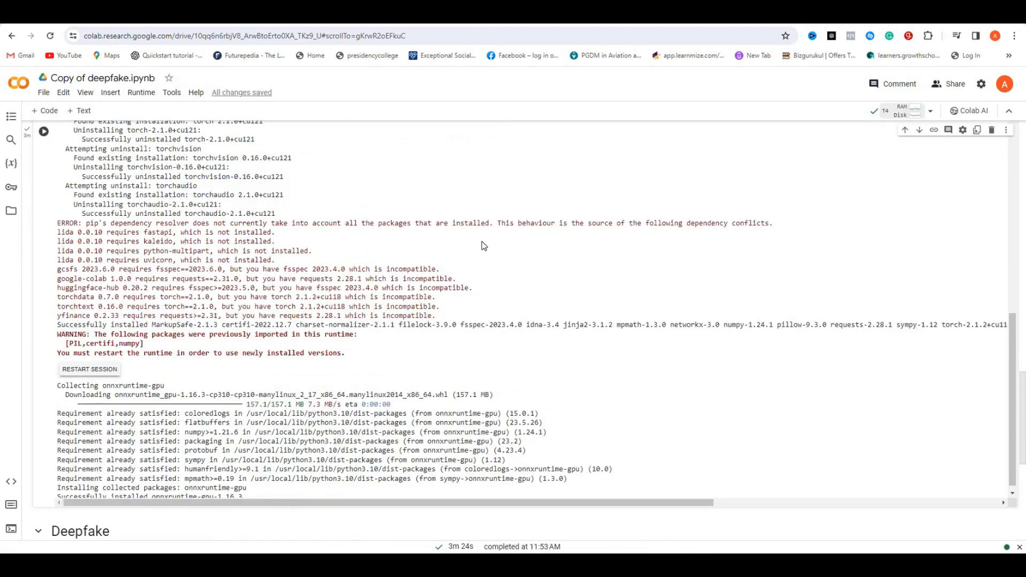
{"action": "scroll", "scroll_direction": "up", "scroll_amount": 3}
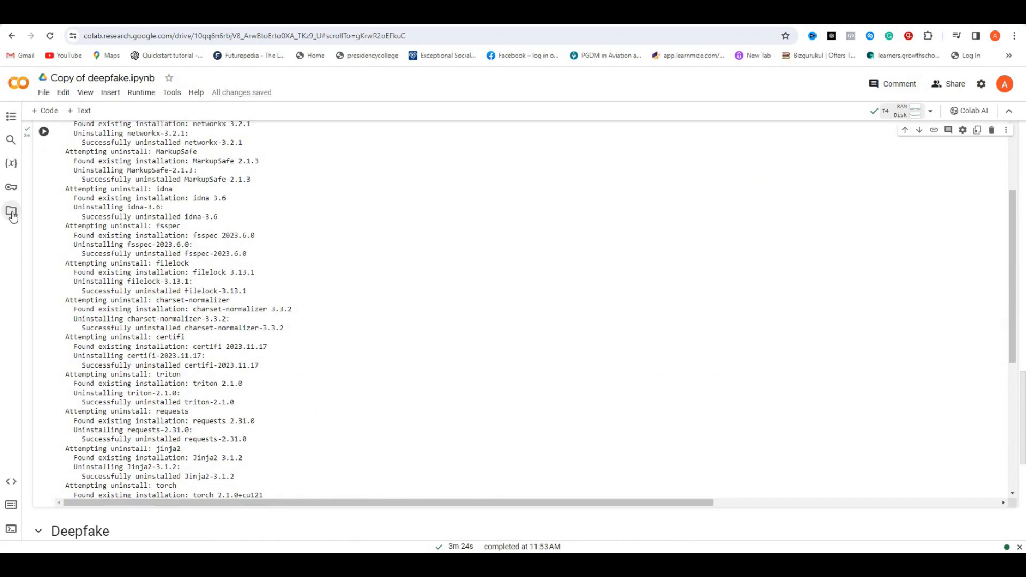
- Upload the target video and the RDJ.jpg face image to session storage from the Files panel
{"action": "left_click", "coordinate": [11, 211]}
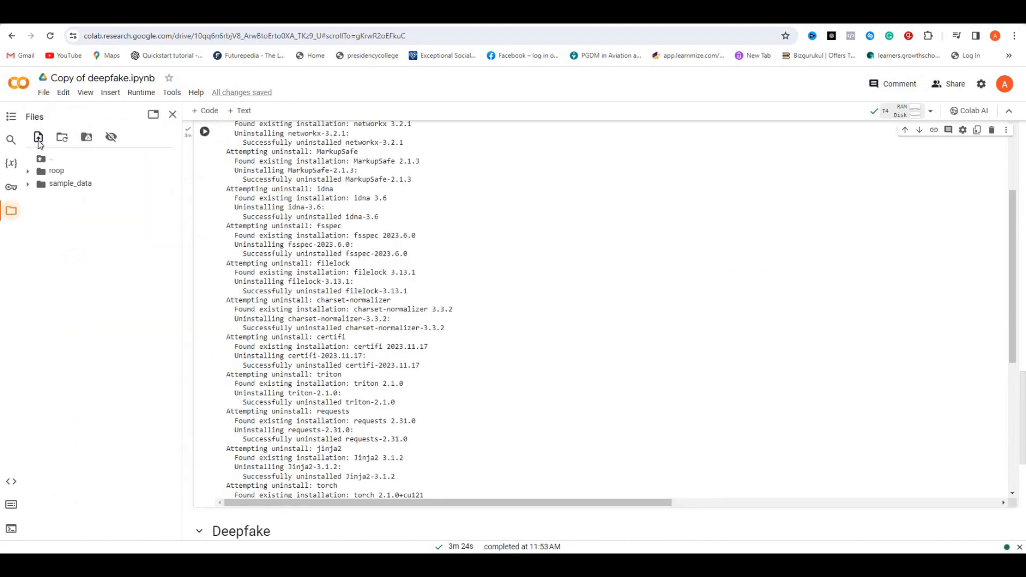
{"action": "left_click", "coordinate": [39, 137]}
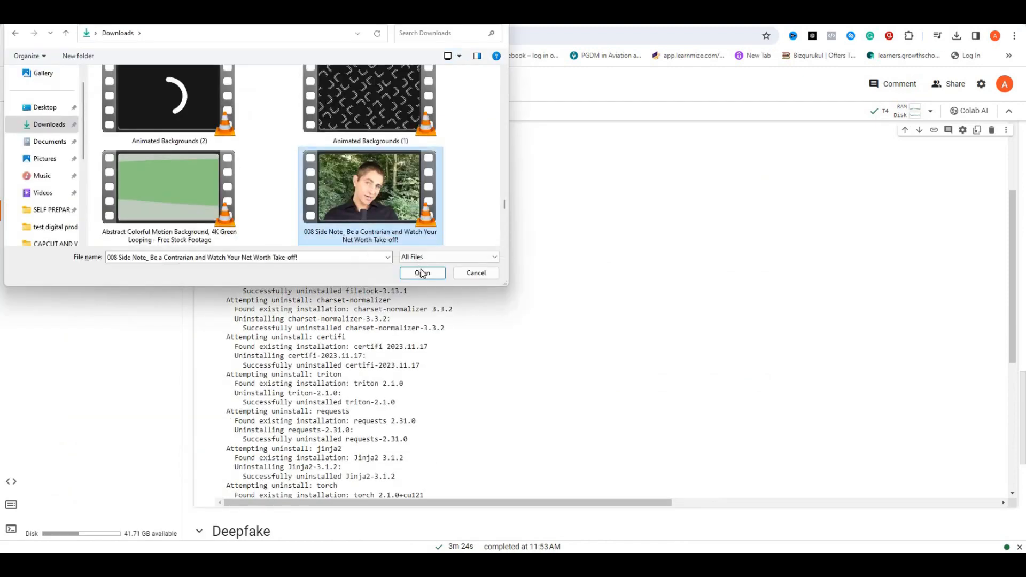
{"action": "left_click", "coordinate": [422, 272]}
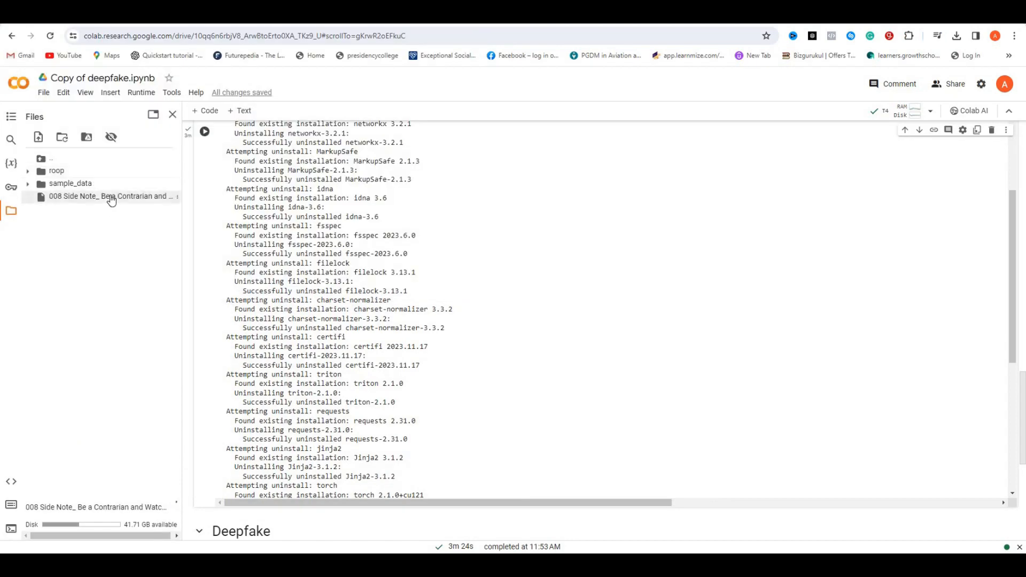
{"action": "mouse_move", "coordinate": [195, 174]}
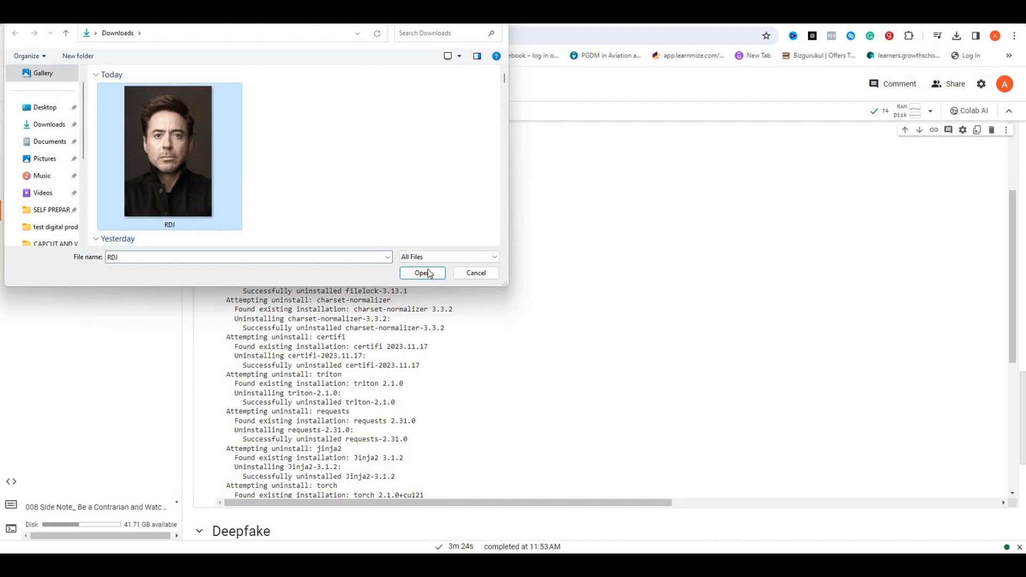
{"action": "left_click", "coordinate": [422, 272]}
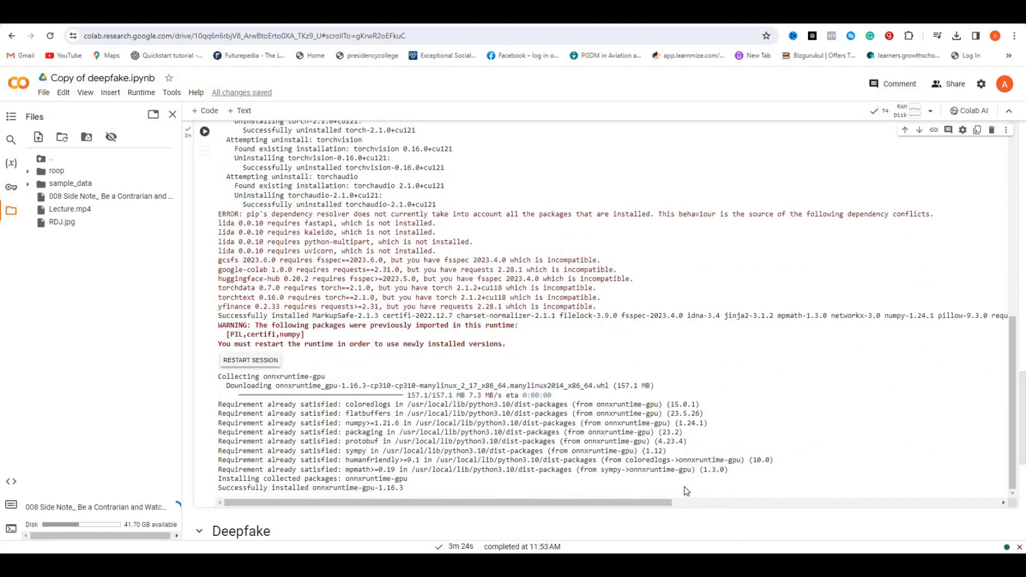
{"action": "scroll", "scroll_direction": "down", "scroll_amount": 3}
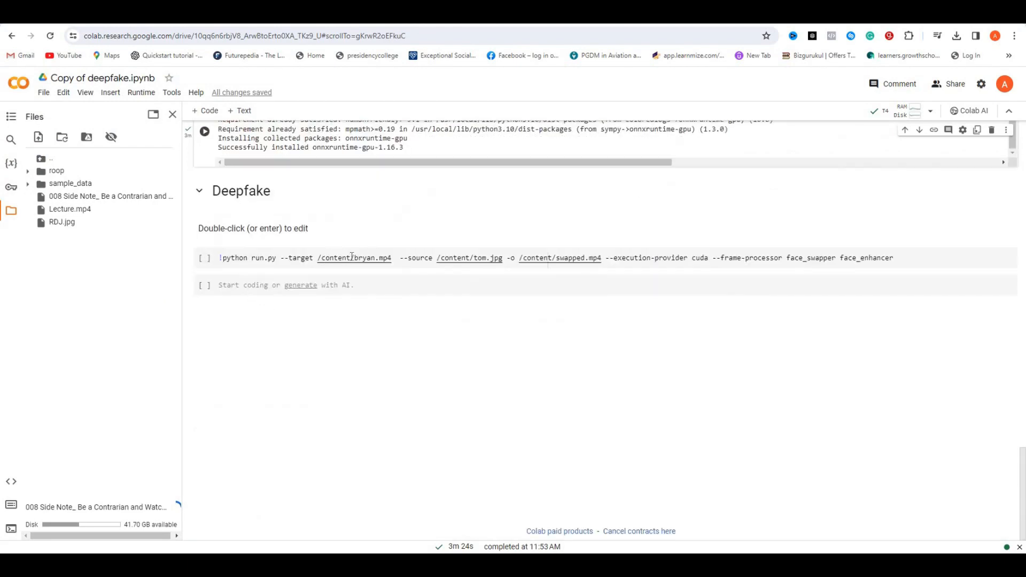
- Rename the uploaded long-named video file to Lecture.mp4
{"action": "scroll", "scroll_direction": "up", "scroll_amount": 3}
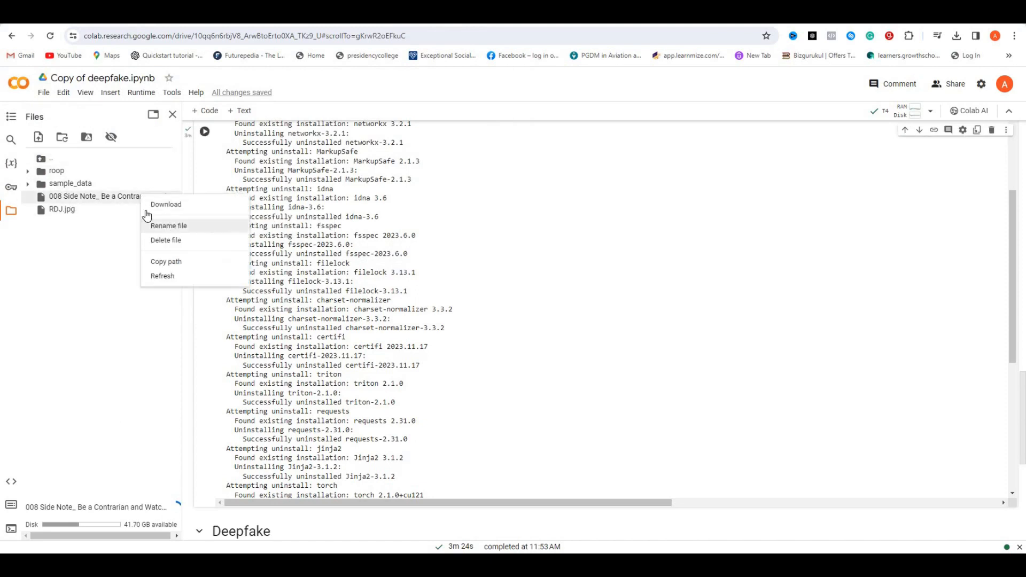
{"action": "left_click", "coordinate": [168, 225]}
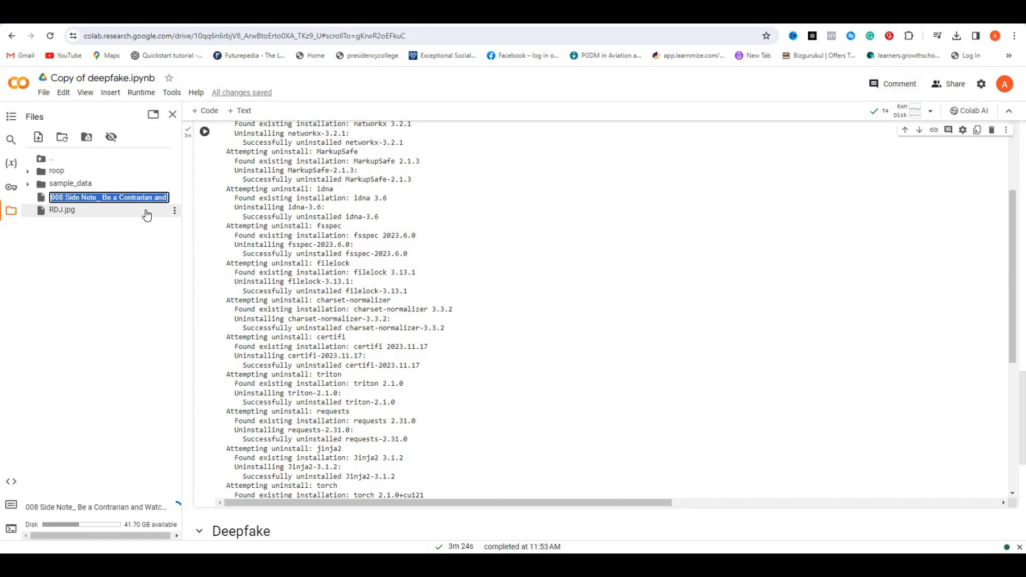
{"action": "type", "text": "L.mp4"}
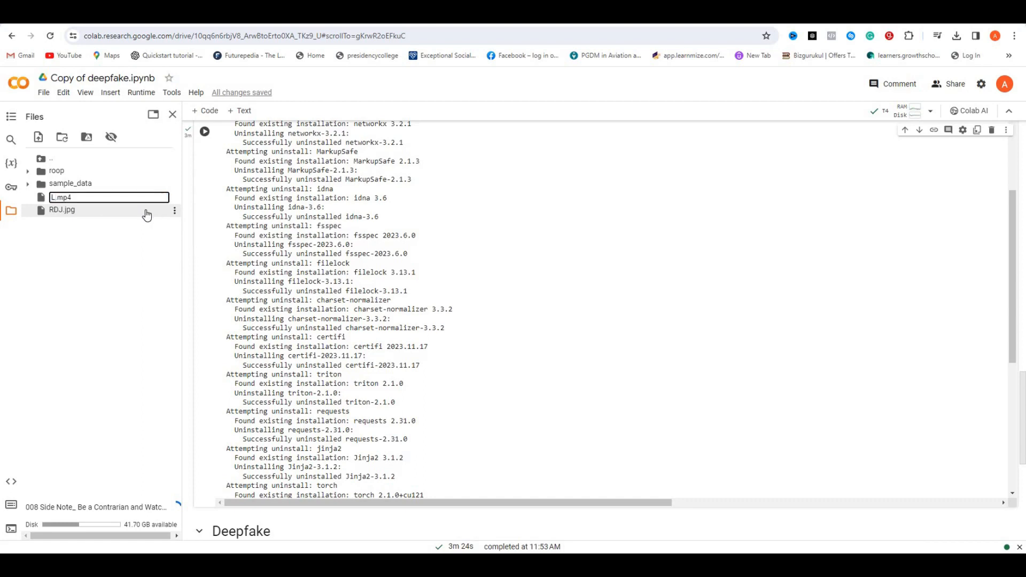
{"action": "type", "text": "ecture"}
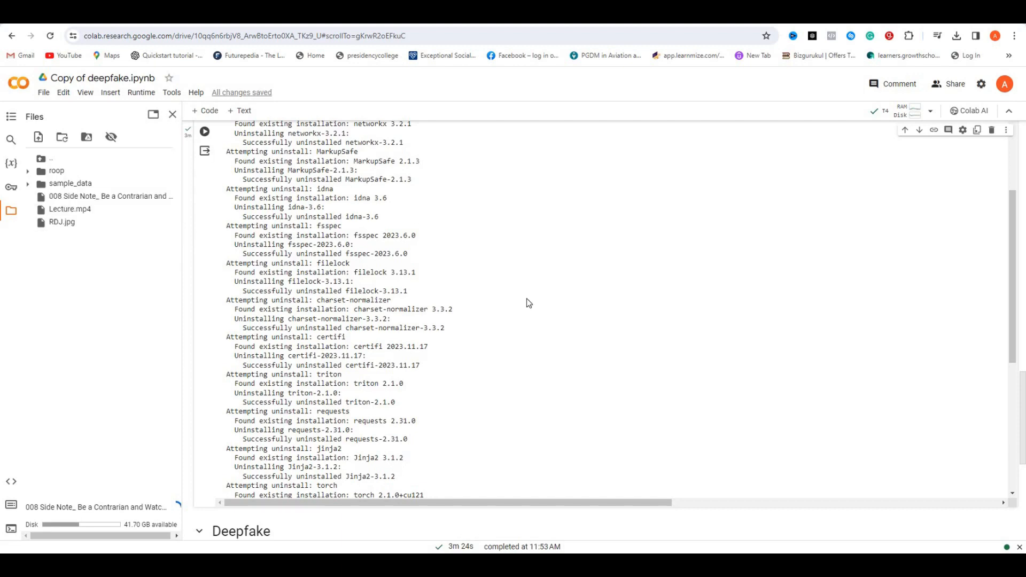
- Copy the Lecture.mp4 path and paste it over /content/bryan.mp4 as the command's target
{"action": "right_click", "coordinate": [70, 208]}
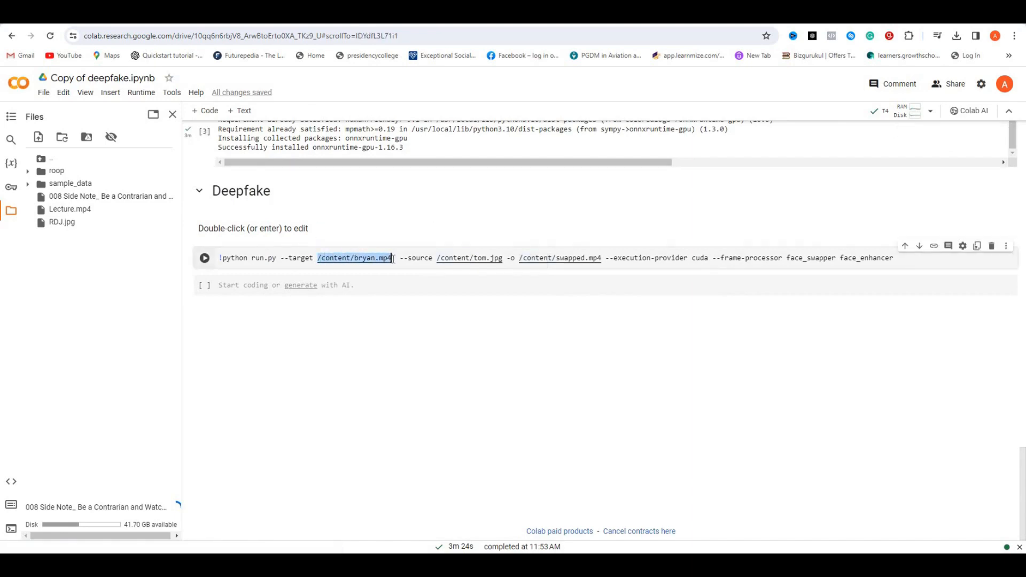
{"action": "right_click", "coordinate": [62, 222]}
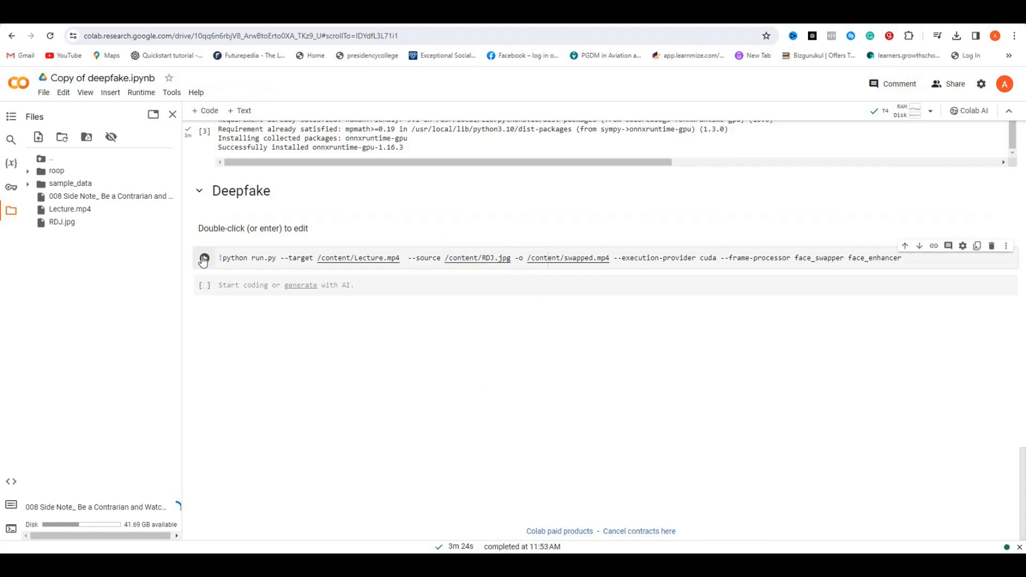
- Run the Deepfake cell to swap RDJ.jpg's face onto Lecture.mp4
{"action": "left_click", "coordinate": [203, 257]}
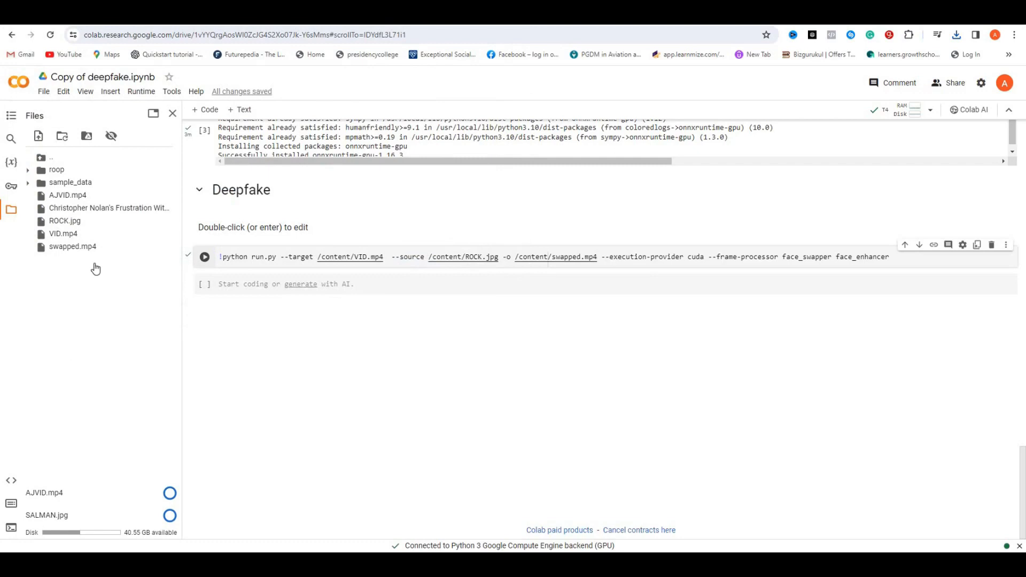
{"action": "mouse_move", "coordinate": [72, 259]}
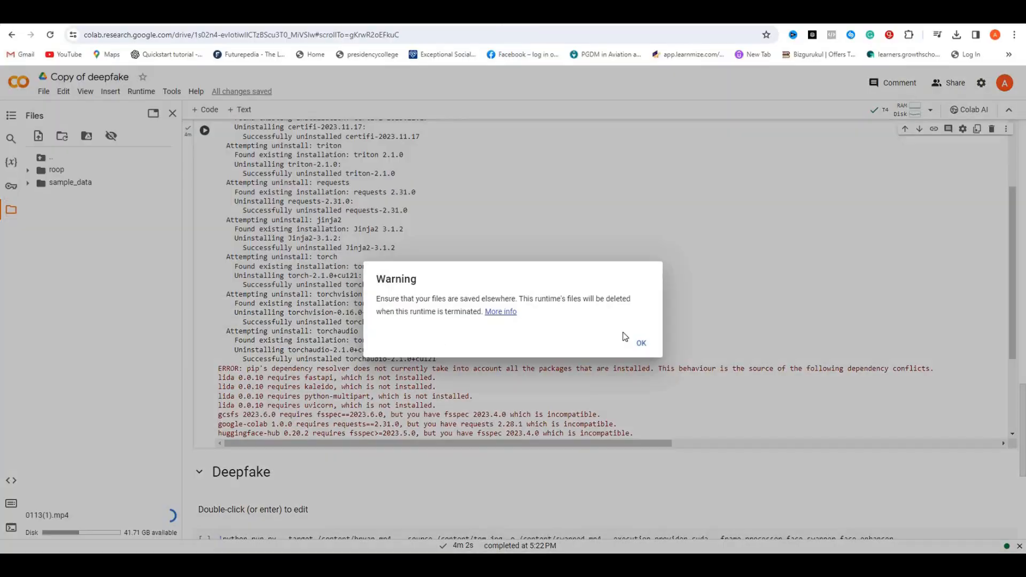
- Dismiss the warning and set the command's target to /content/VID.mp4, selecting the /content/tom.jpg source path
{"action": "left_click", "coordinate": [640, 343]}
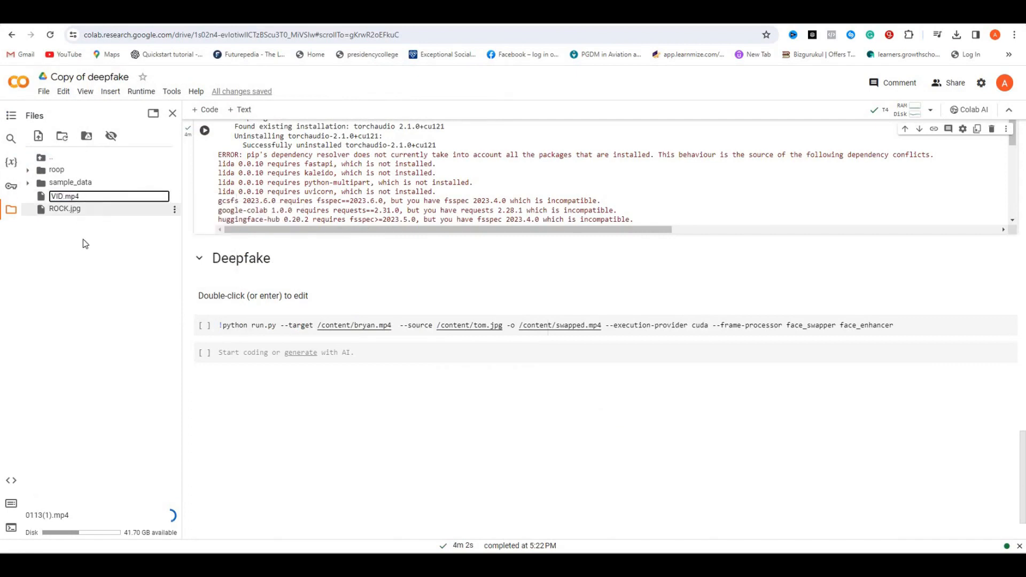
{"action": "right_click", "coordinate": [64, 208]}
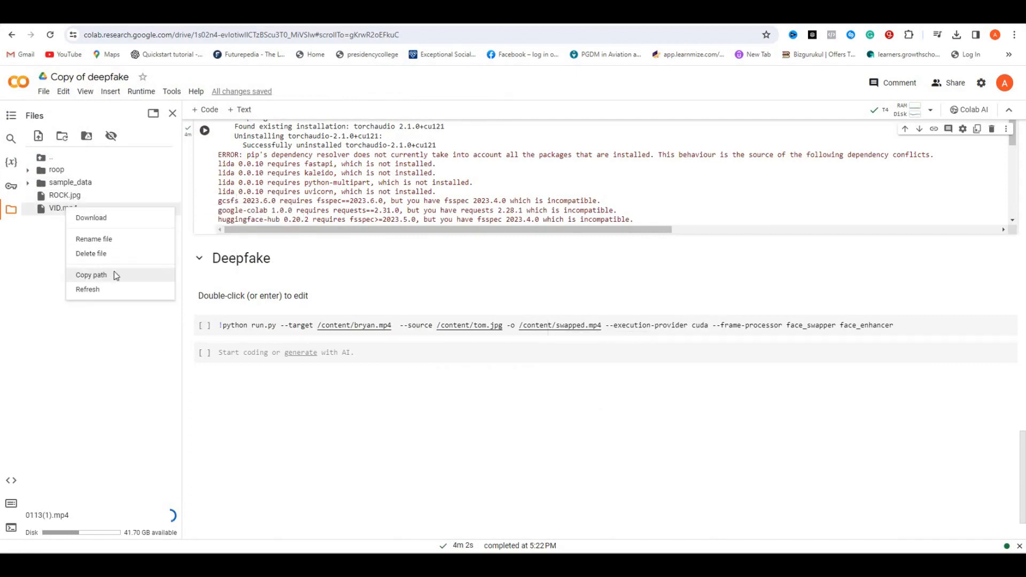
{"action": "right_click", "coordinate": [327, 325]}
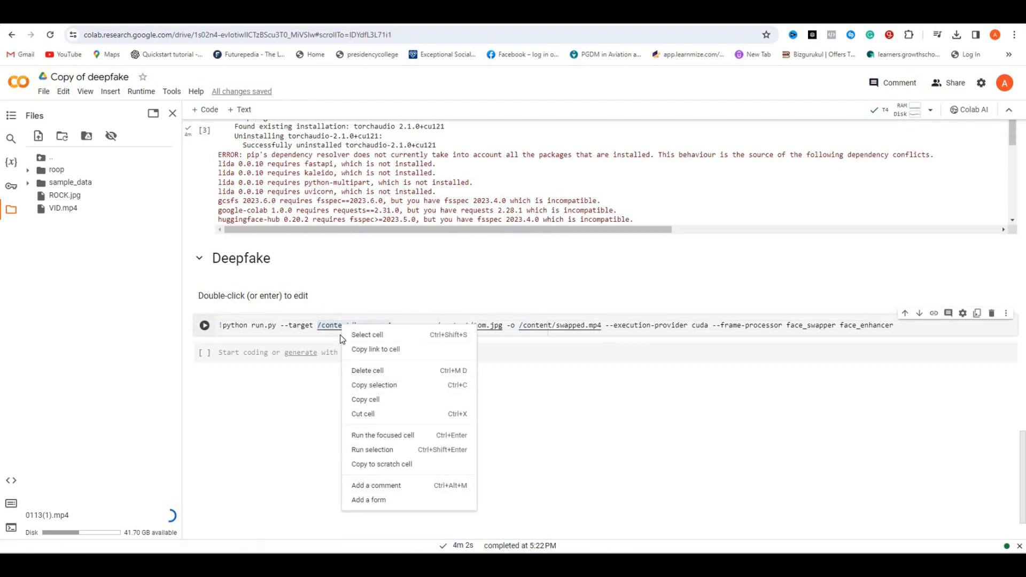
{"action": "left_click", "coordinate": [350, 325]}
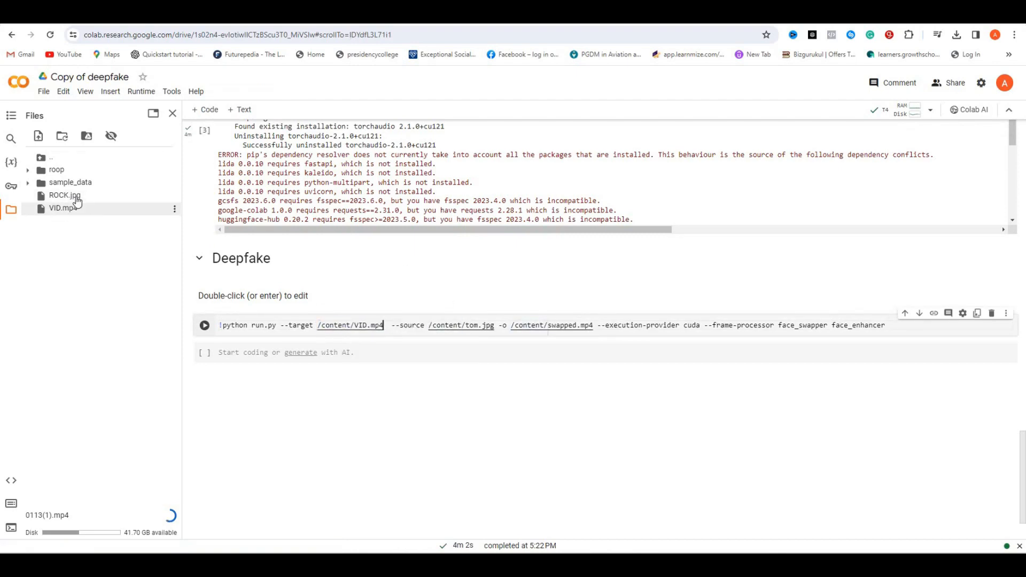
{"action": "double_click", "coordinate": [461, 325]}
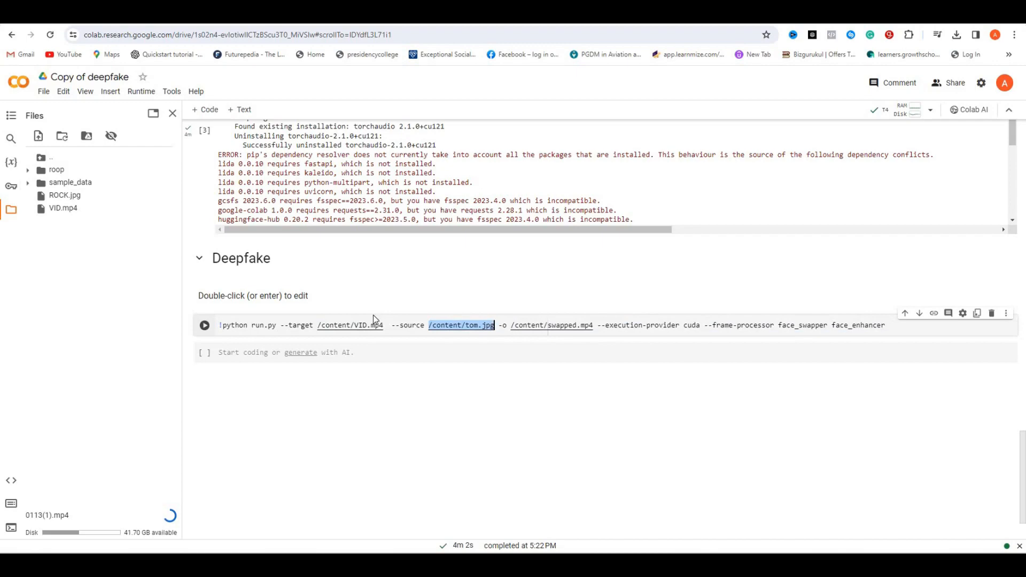
{"action": "left_click", "coordinate": [204, 324]}
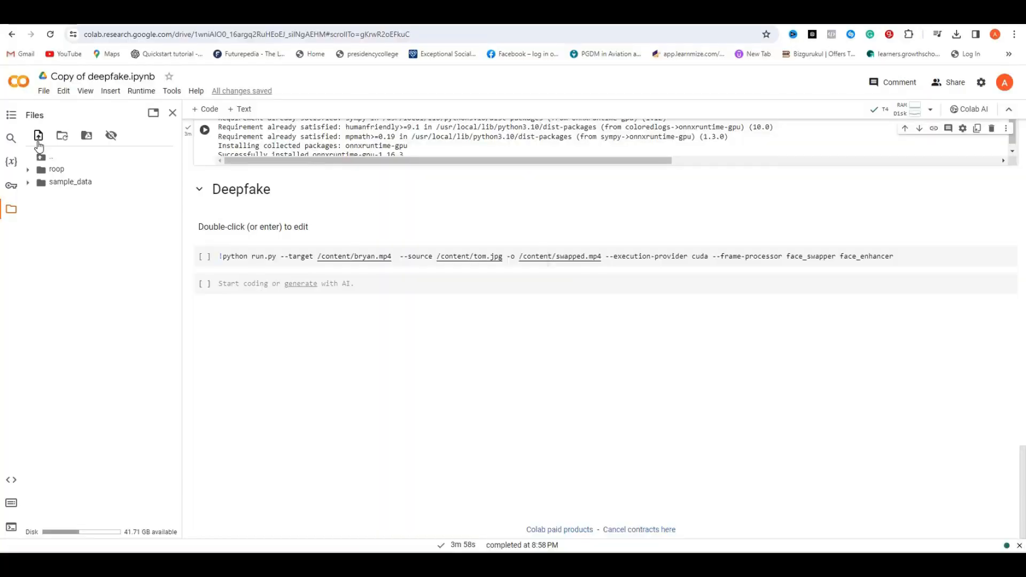
{"action": "mouse_move", "coordinate": [39, 136]}
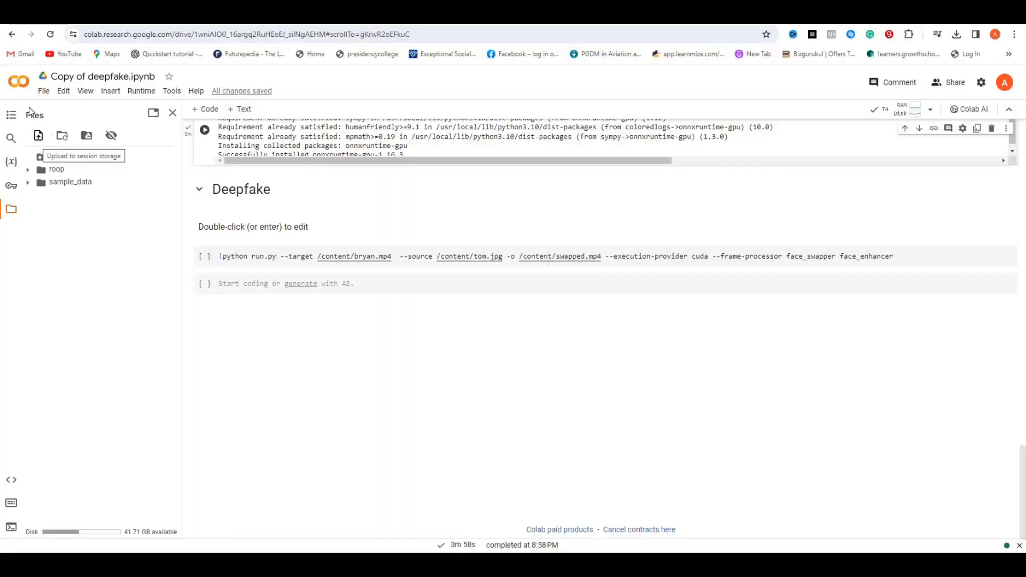
- Upload the SALMAN.jpg photo and set the command's target to /content/IMGBOY.jpg
{"action": "left_click", "coordinate": [39, 136]}
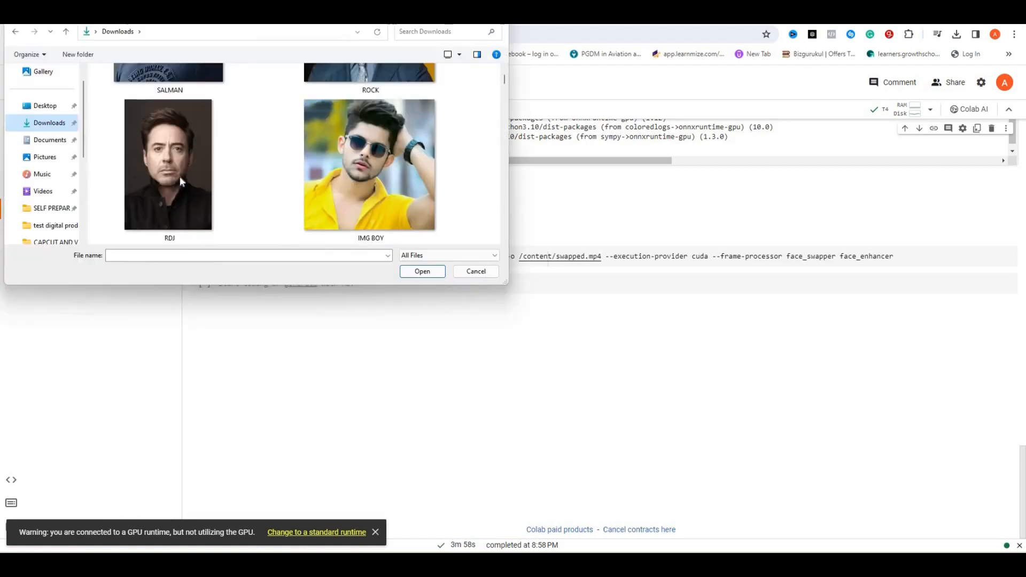
{"action": "mouse_move", "coordinate": [363, 172]}
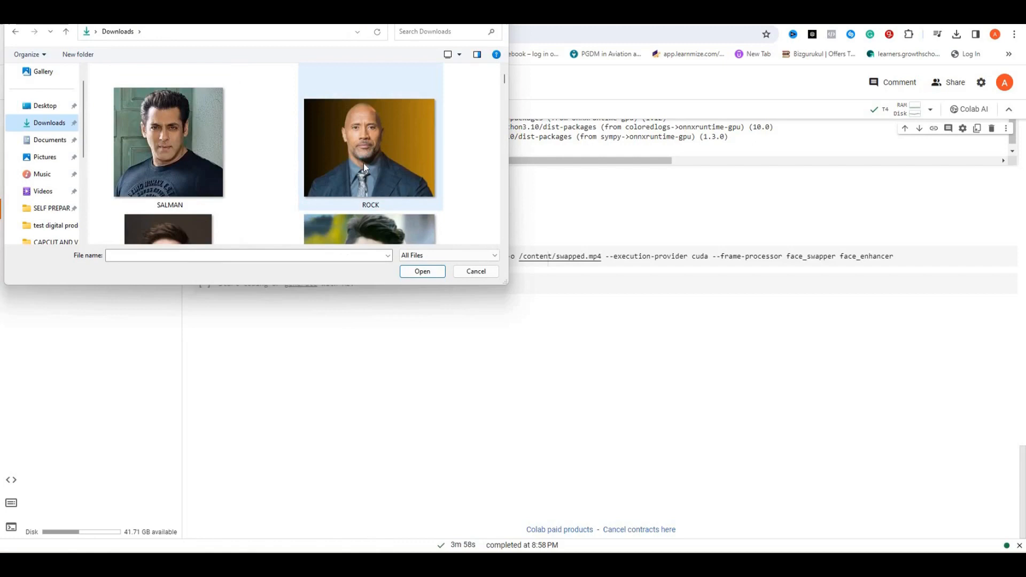
{"action": "left_click", "coordinate": [369, 147]}
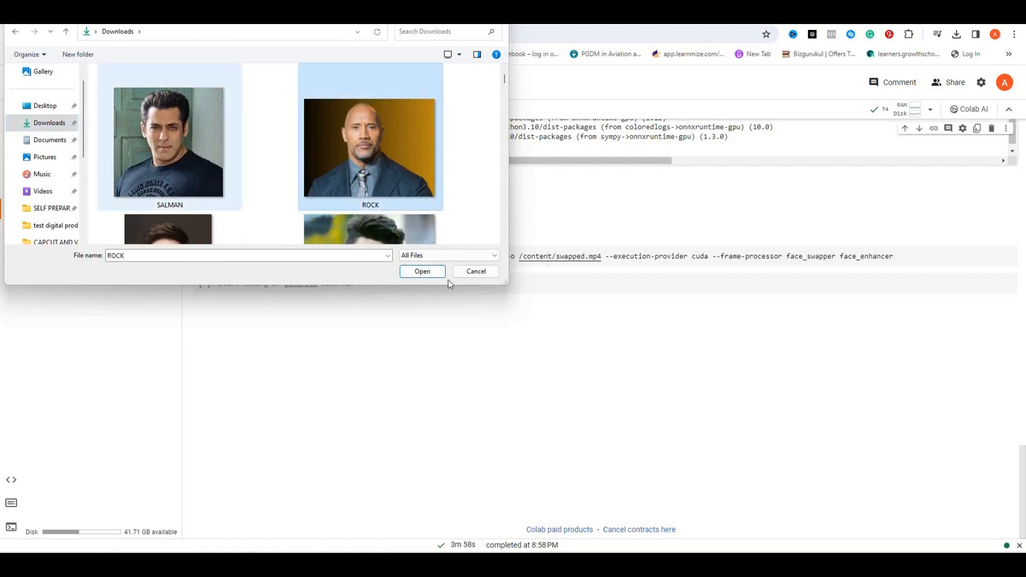
{"action": "left_click", "coordinate": [170, 142]}
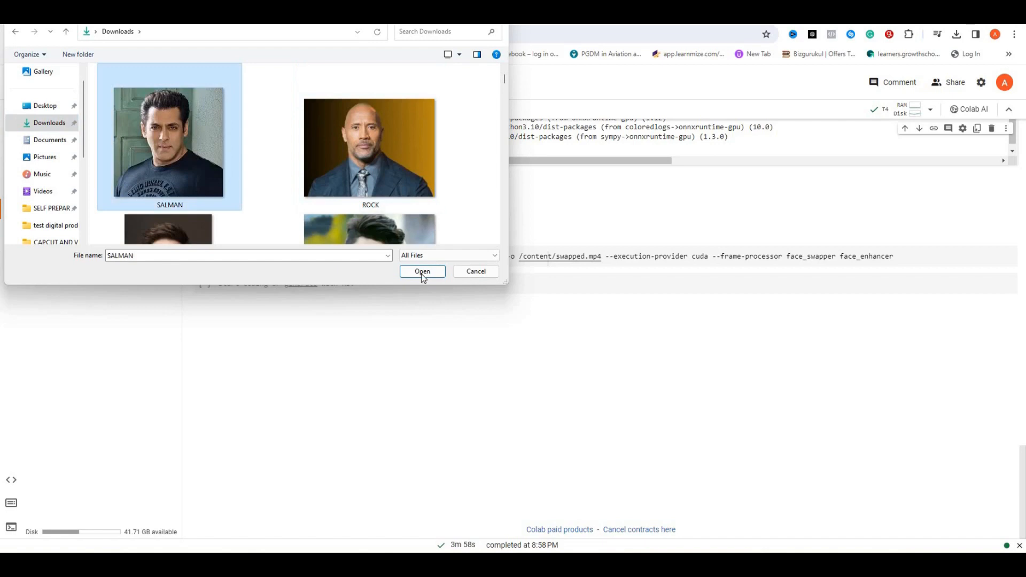
{"action": "left_click", "coordinate": [422, 271]}
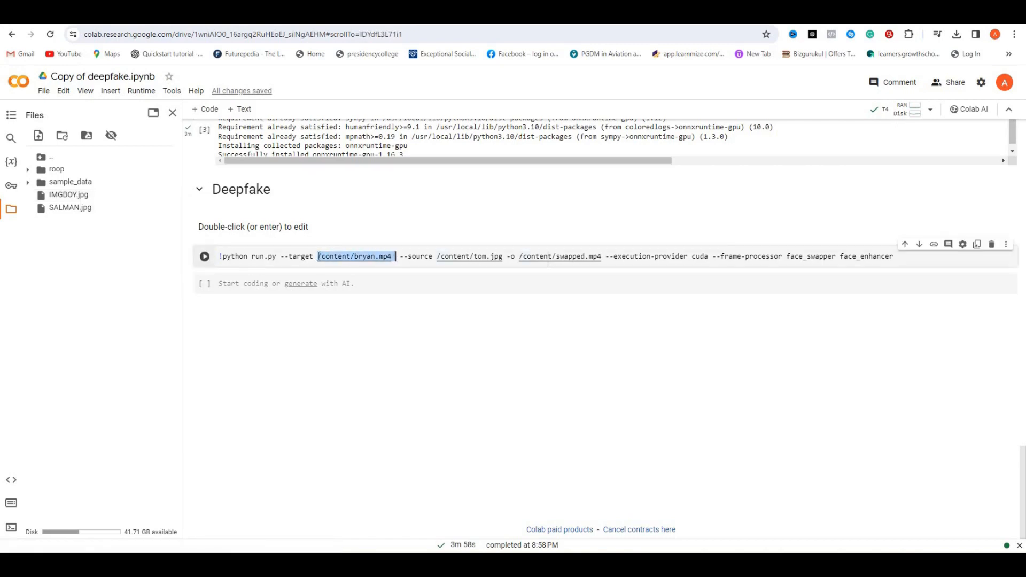
{"action": "type", "text": "/content/IMGBOY.jpg"}
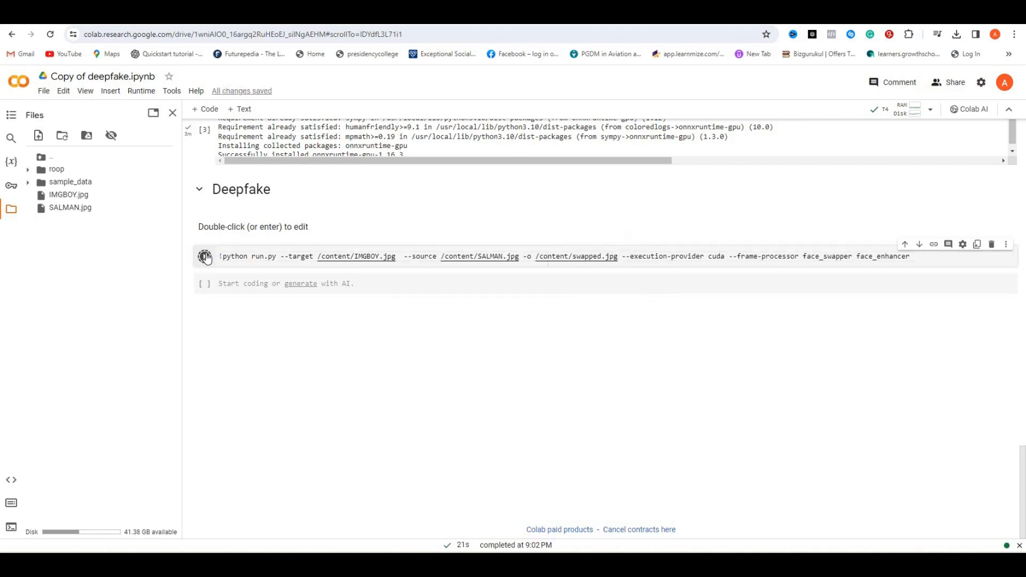
- Run the face-swap command on AJVID.mp4 until 'Processing to video succeed!' appears
{"action": "left_click", "coordinate": [205, 255]}
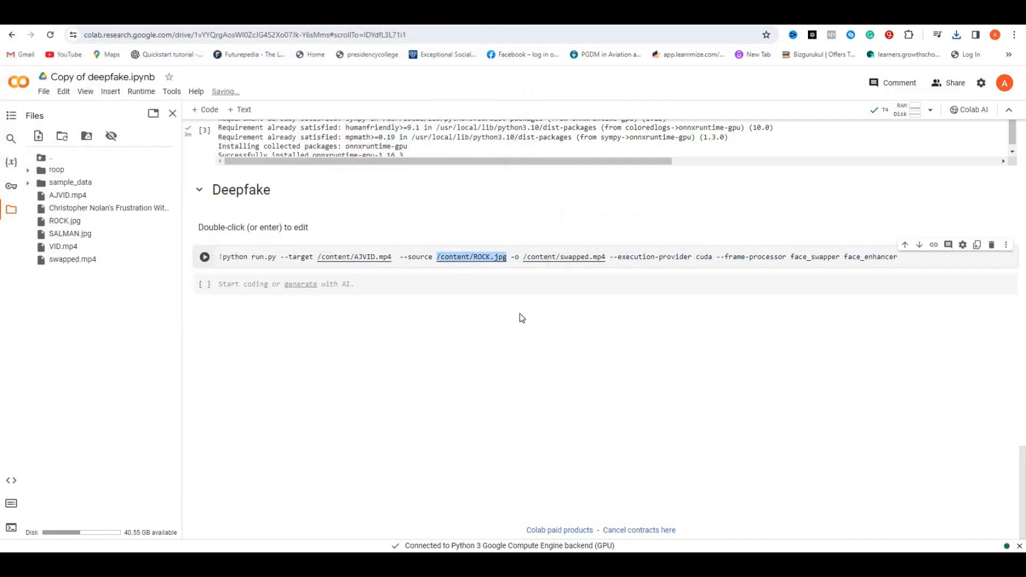
{"action": "left_click", "coordinate": [204, 256]}
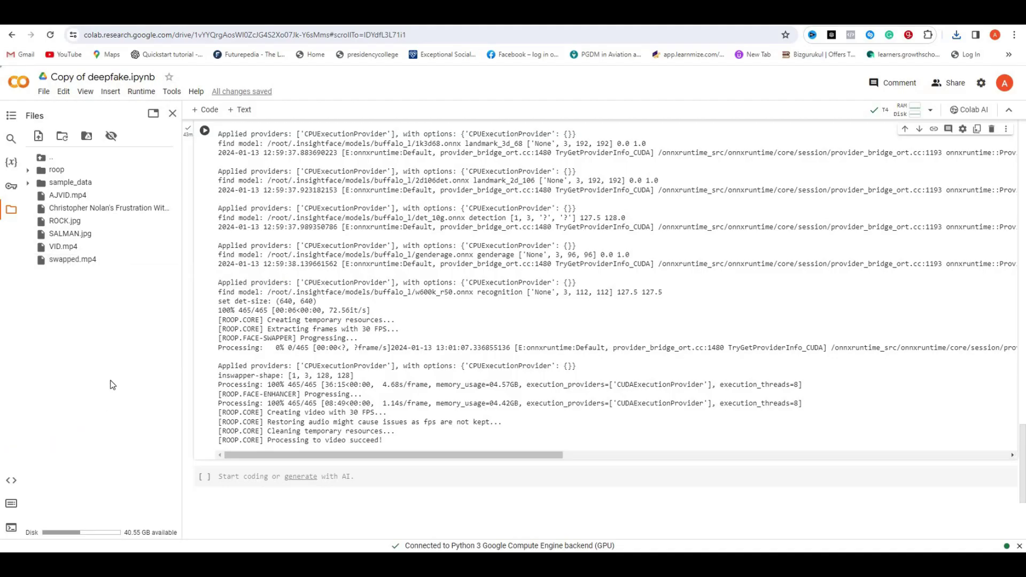